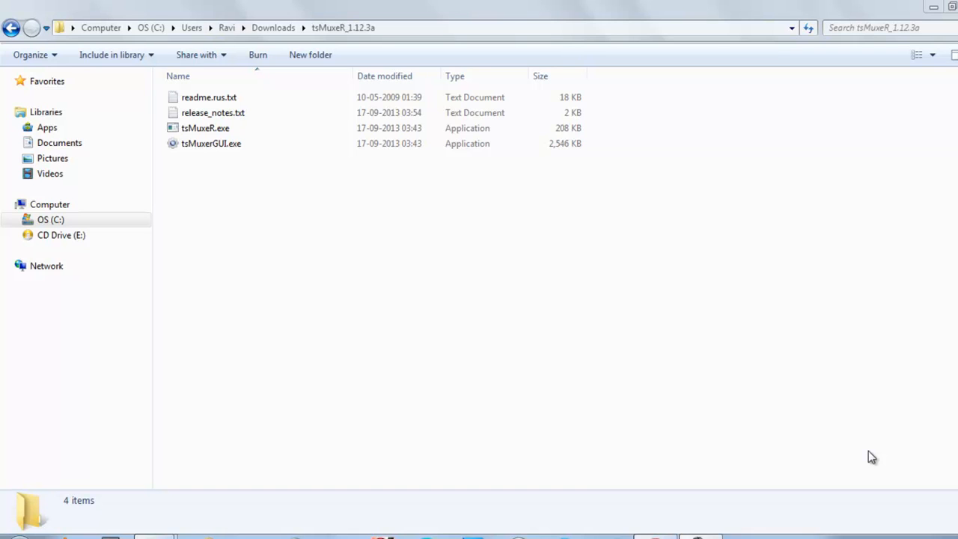
pyautogui.moveTo(628, 402)
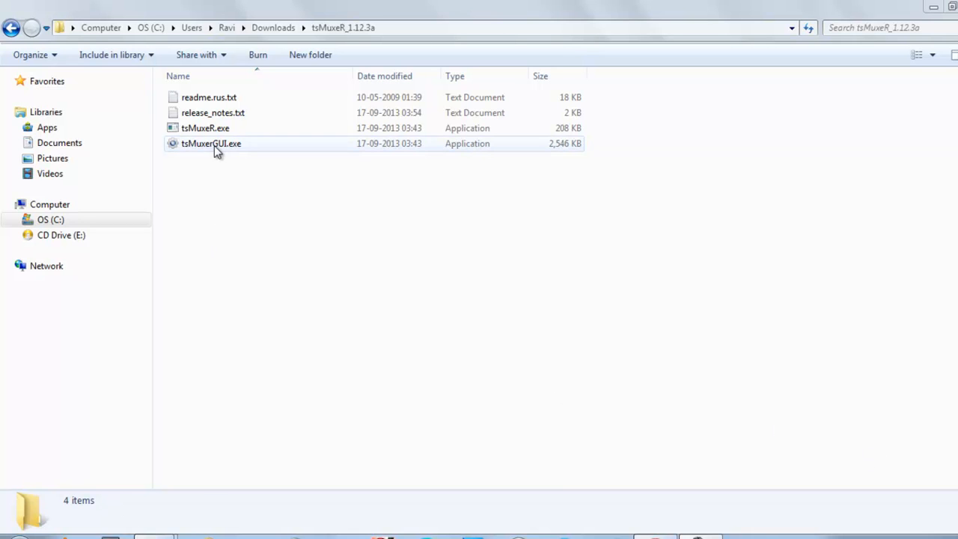
# Launch tsMuxerGUI.exe and add C:\tutorials\tsdemux\123.ts as the input file
pyautogui.doubleClick(211, 143)
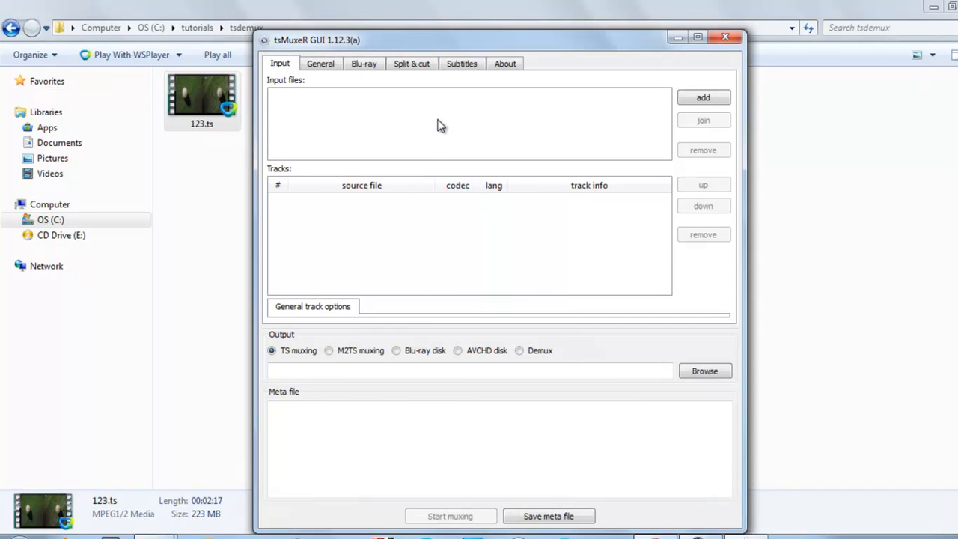
pyautogui.click(702, 97)
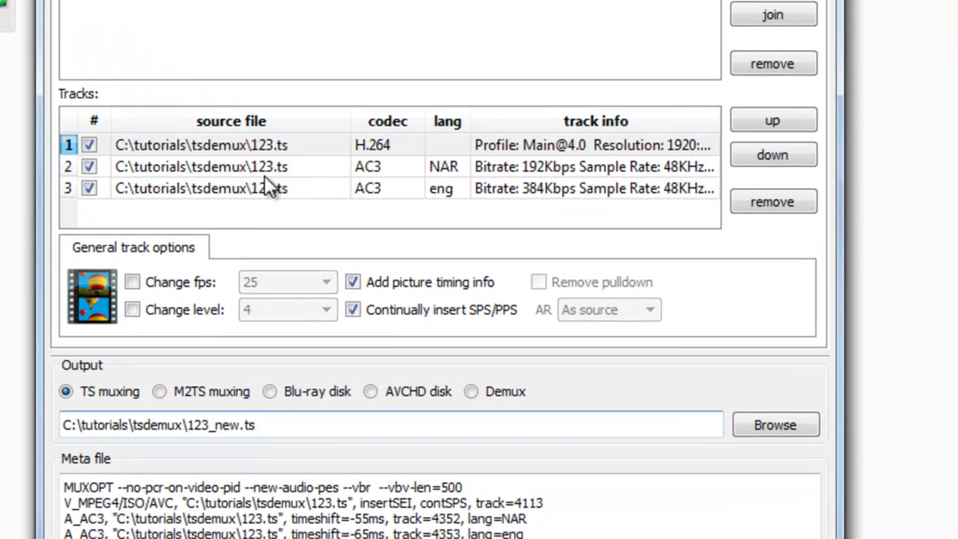
pyautogui.moveTo(249, 219)
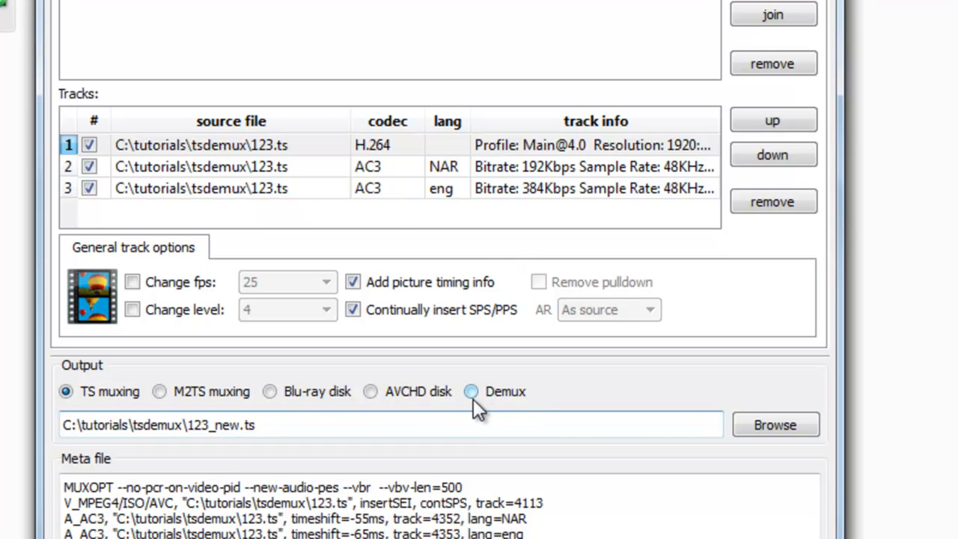
# Switch the output mode to Demux, targeting the C:\tutorials\tsdemux folder
pyautogui.click(472, 391)
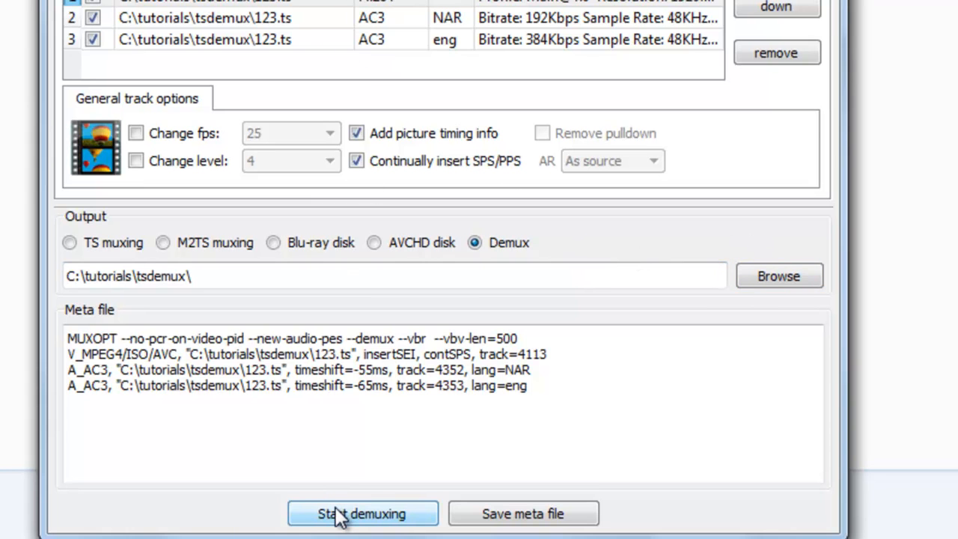
# Run the demux of 123.ts to 100% and close the success report
pyautogui.click(362, 514)
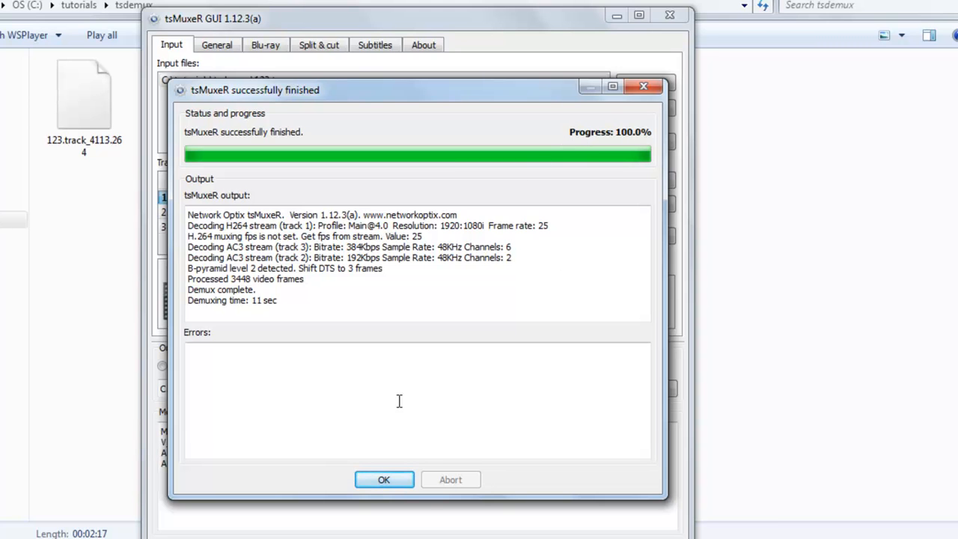
pyautogui.click(384, 480)
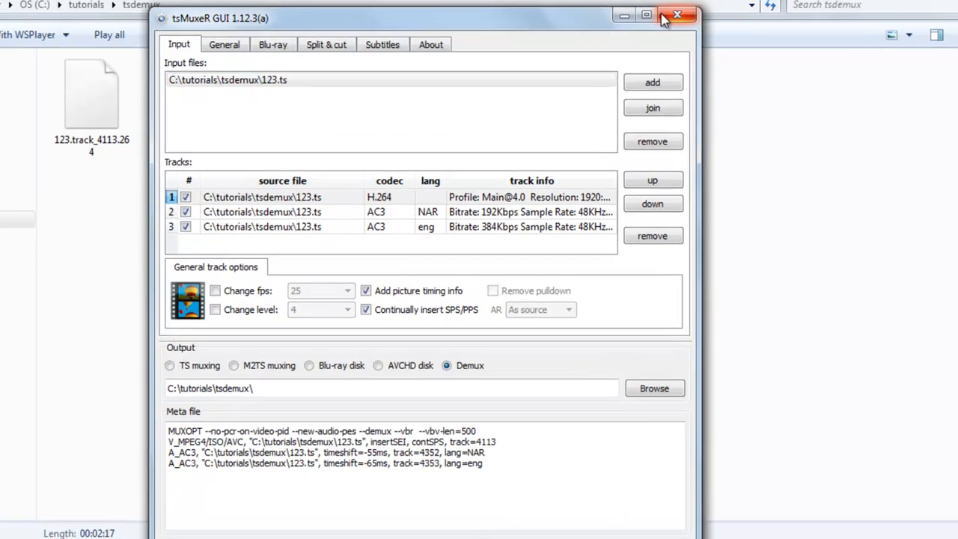
# Close tsMuxeR and select 123.track_4352.ac3 and 123.track_4353.ac3 in Explorer
pyautogui.click(677, 15)
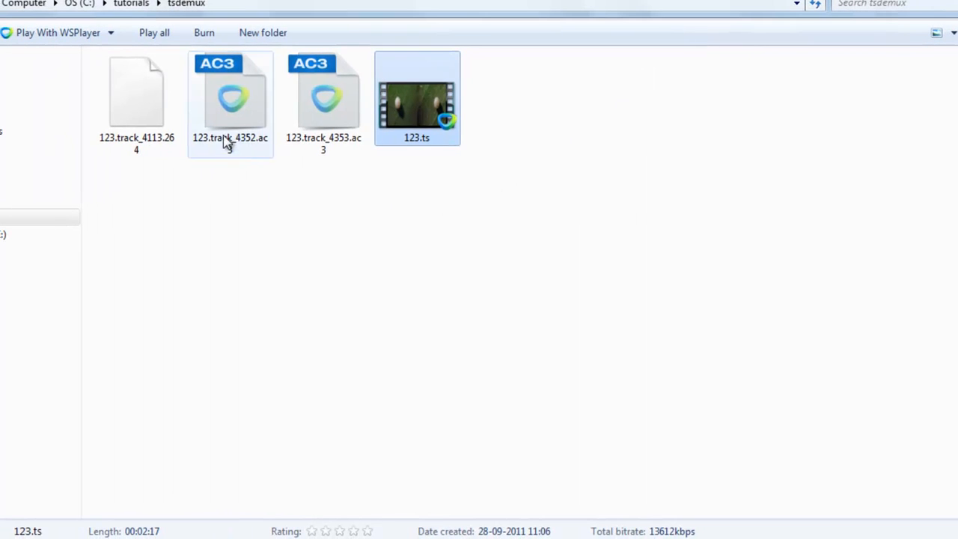
pyautogui.click(230, 97)
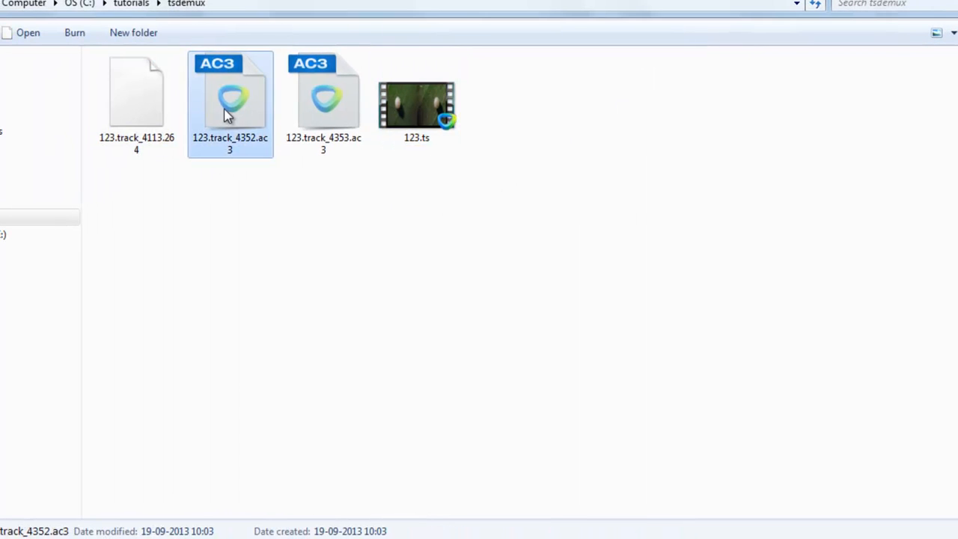
pyautogui.click(324, 105)
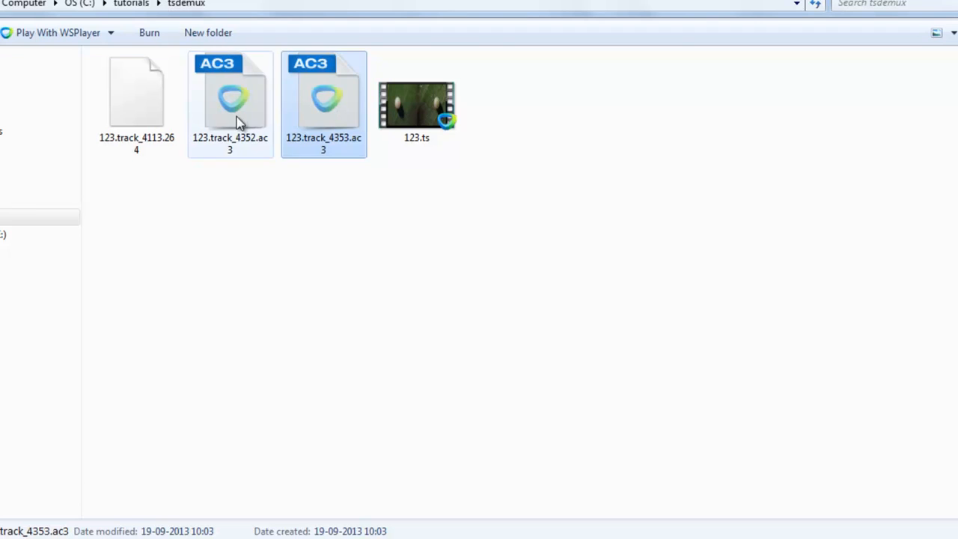